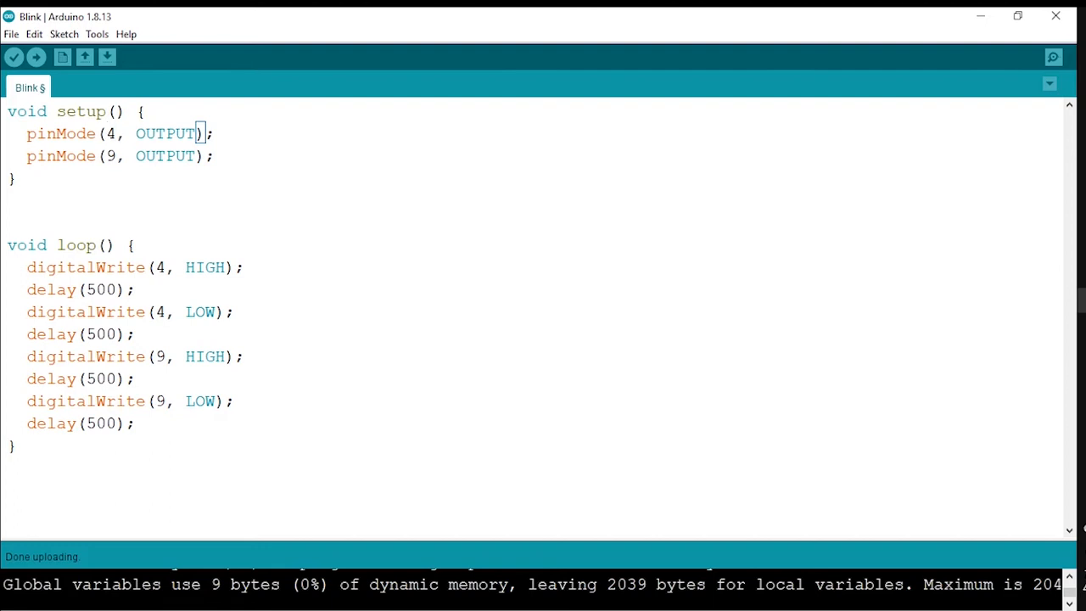
Move the digitalWrite(9, HIGH); statement directly below digitalWrite(4, HIGH); in loop().
double_click(111, 156)
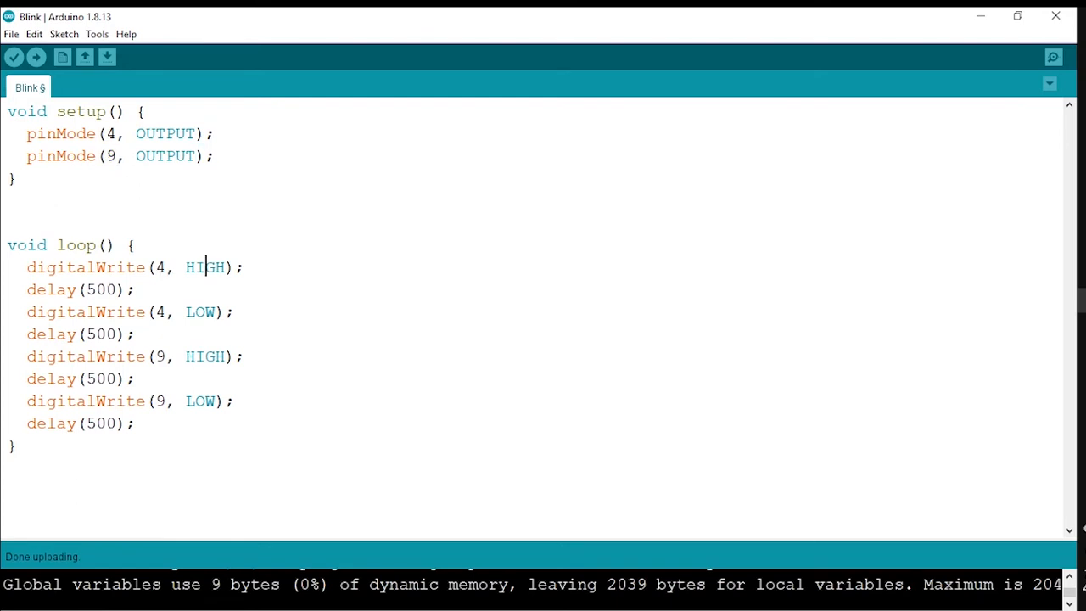
double_click(204, 355)
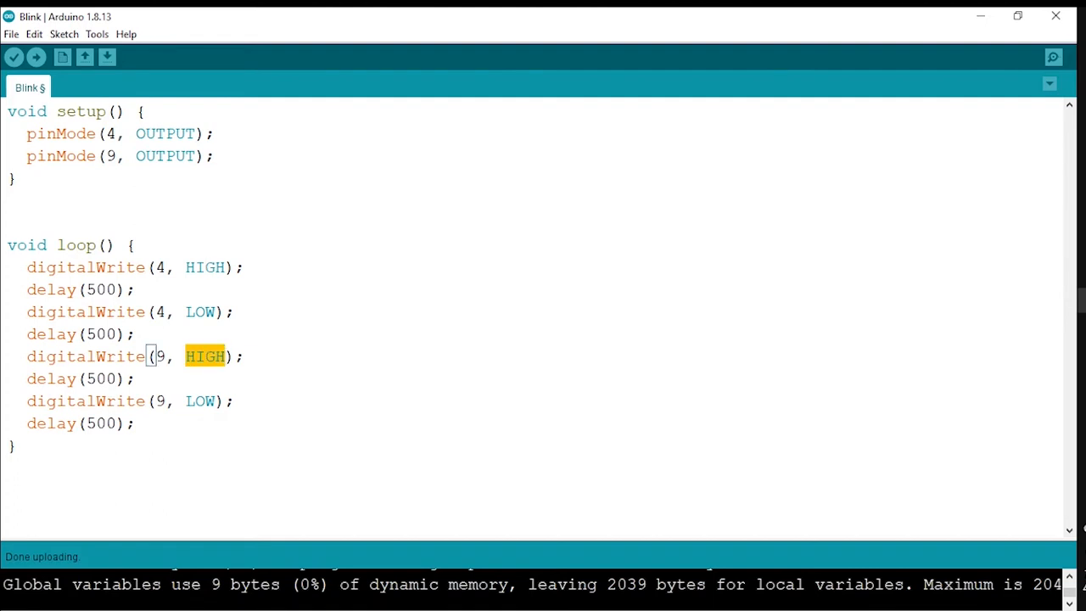
double_click(200, 400)
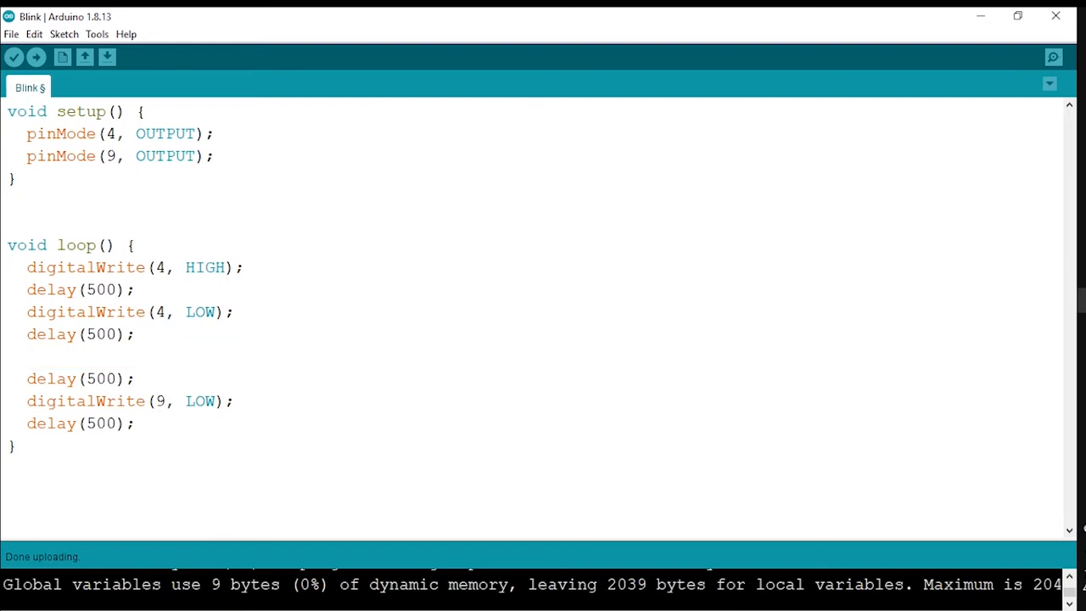
type("digitalWrite(9, HIGH);")
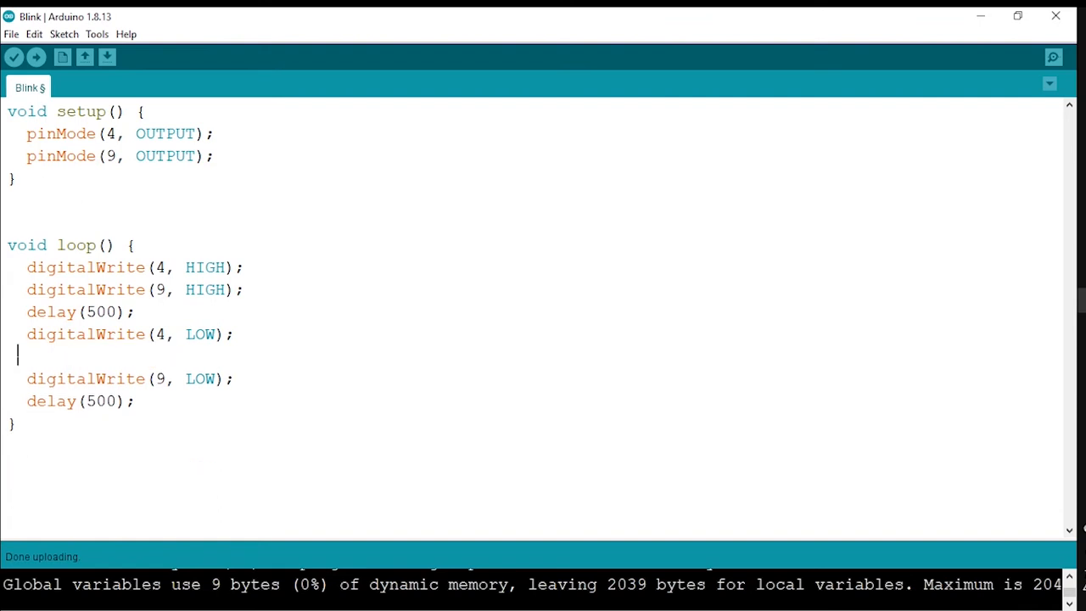
key("Backspace")
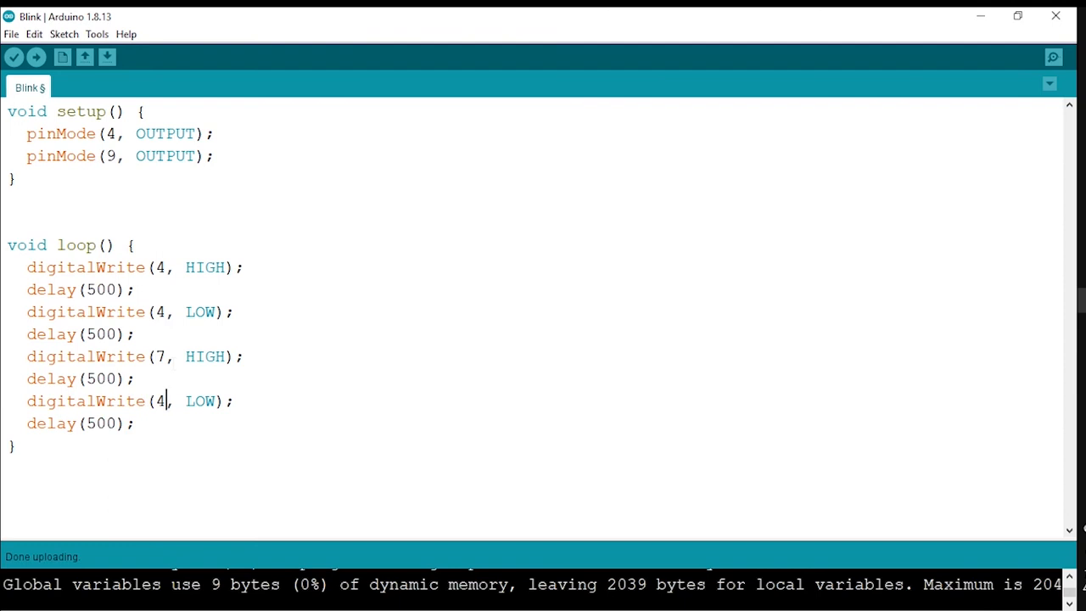
Correct the pin number to 9, confirm the COM8 port, and upload to the Uno.
type("9")
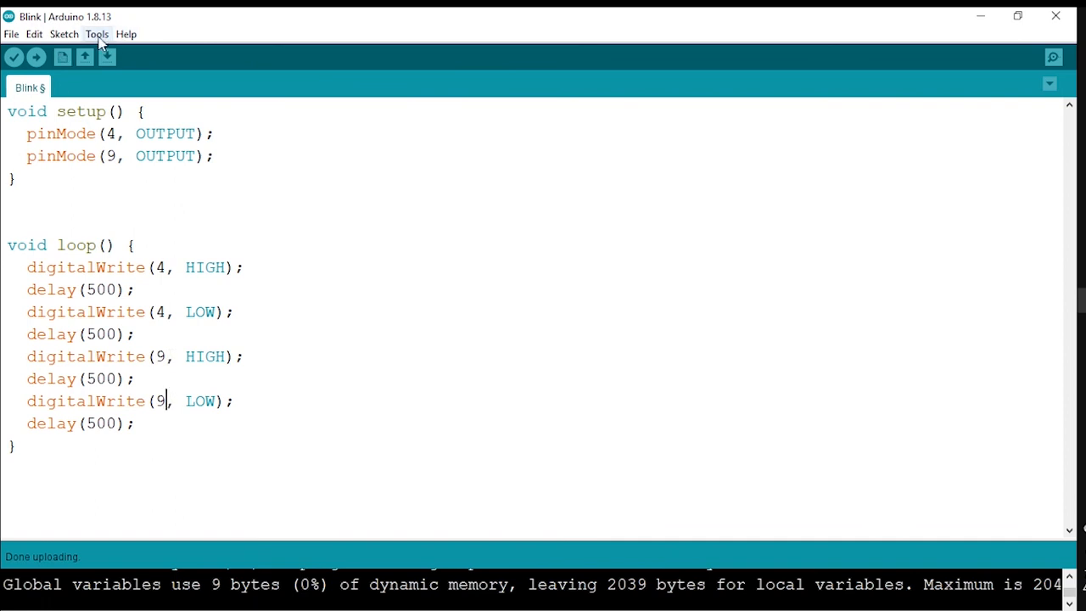
left_click(96, 34)
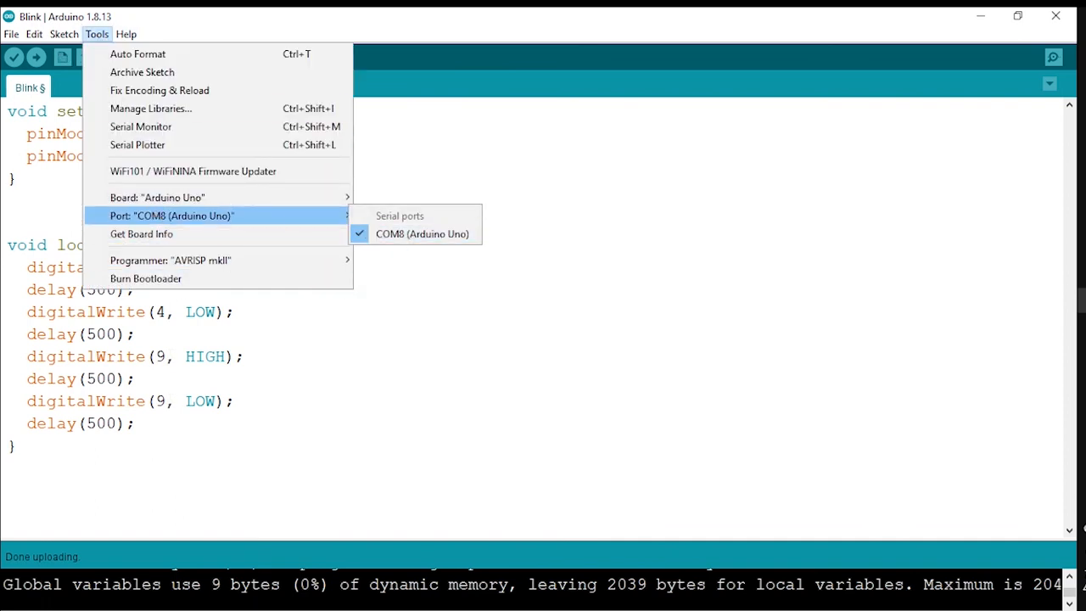
left_click(36, 57)
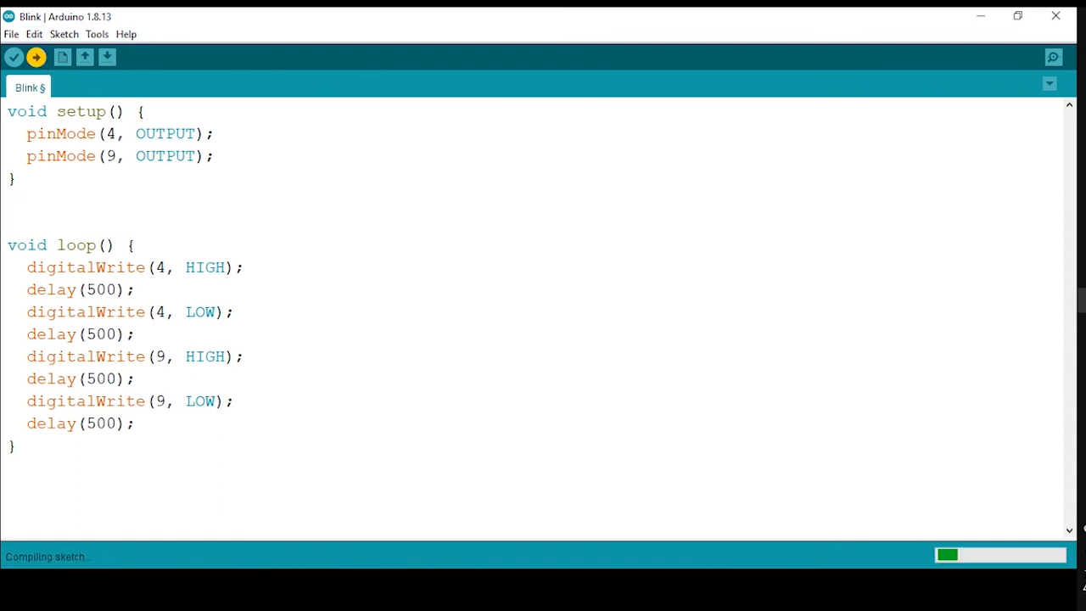